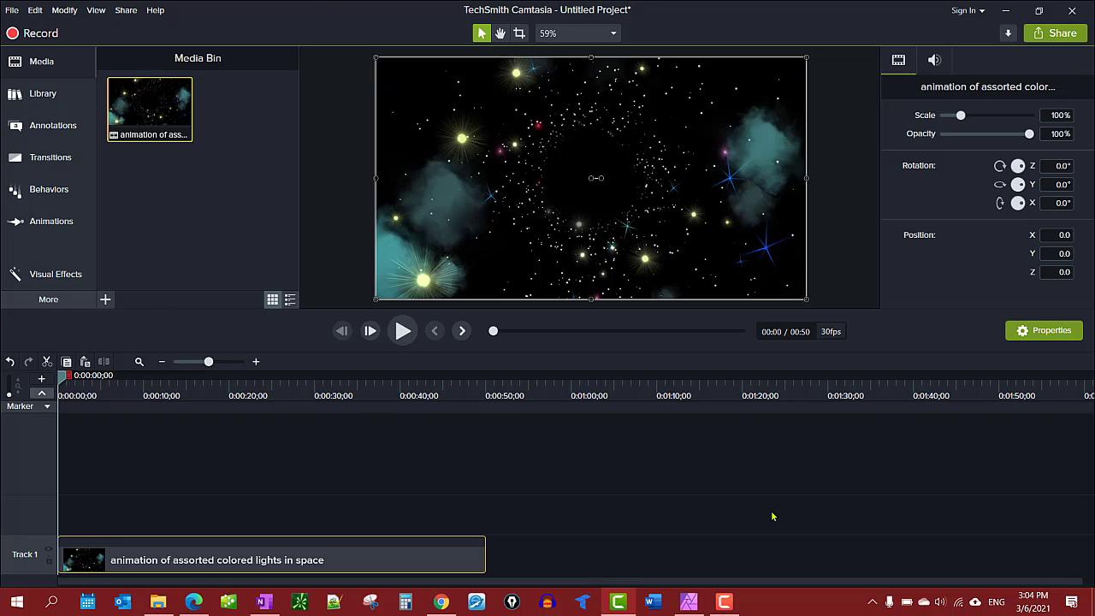
mouse_move(614, 513)
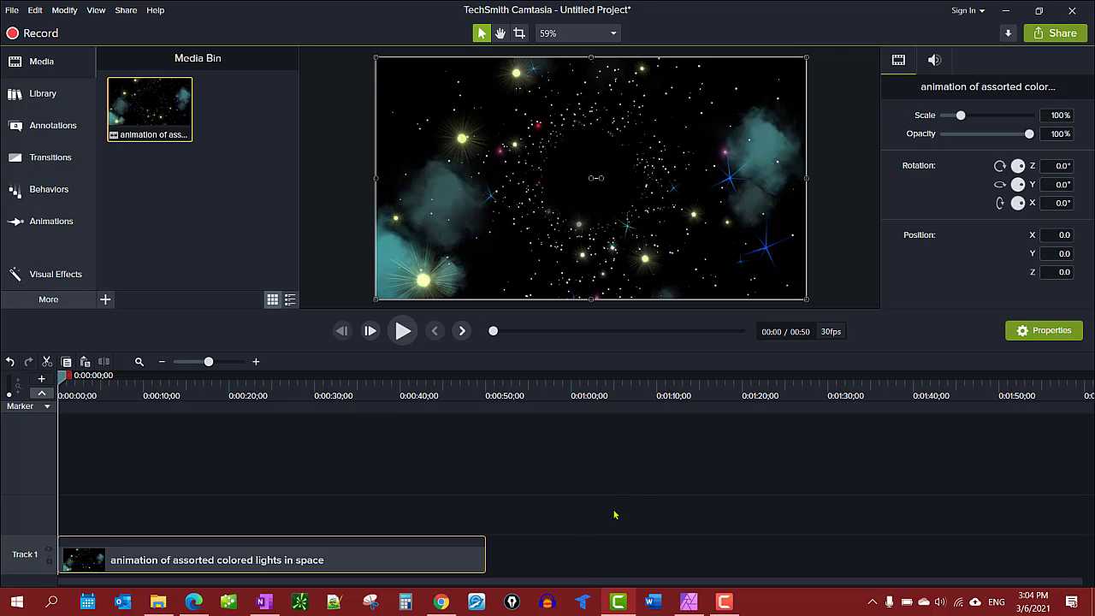
Step: Preview the space-lights animation clip on Track 1 from the canvas
click(402, 332)
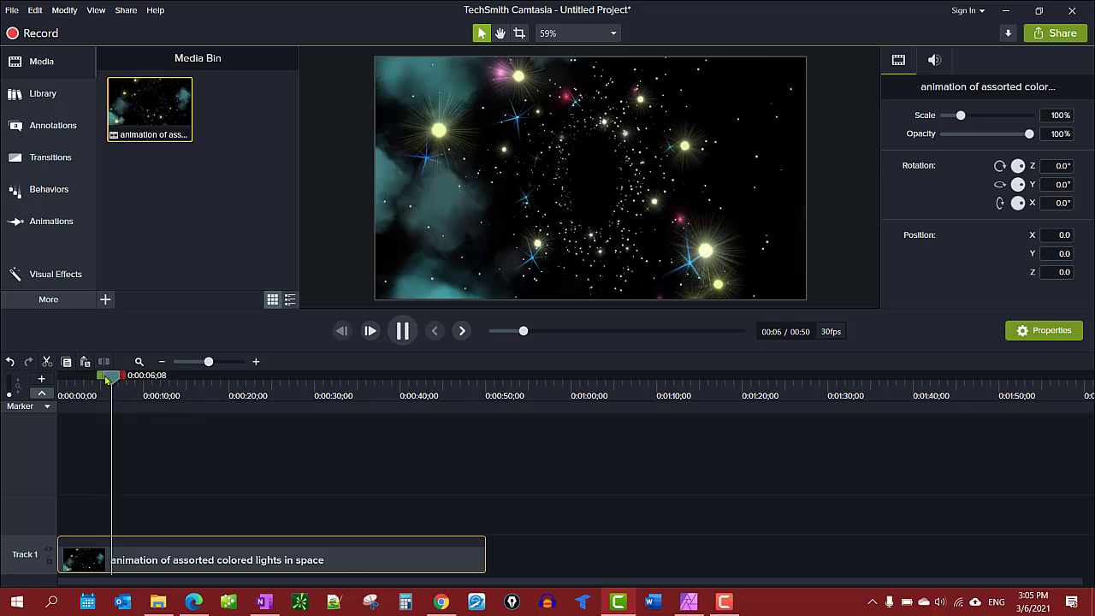
Step: Stop playback and paste space-clip copies end-to-end on Track 1 toward a 5:50 timeline
click(402, 332)
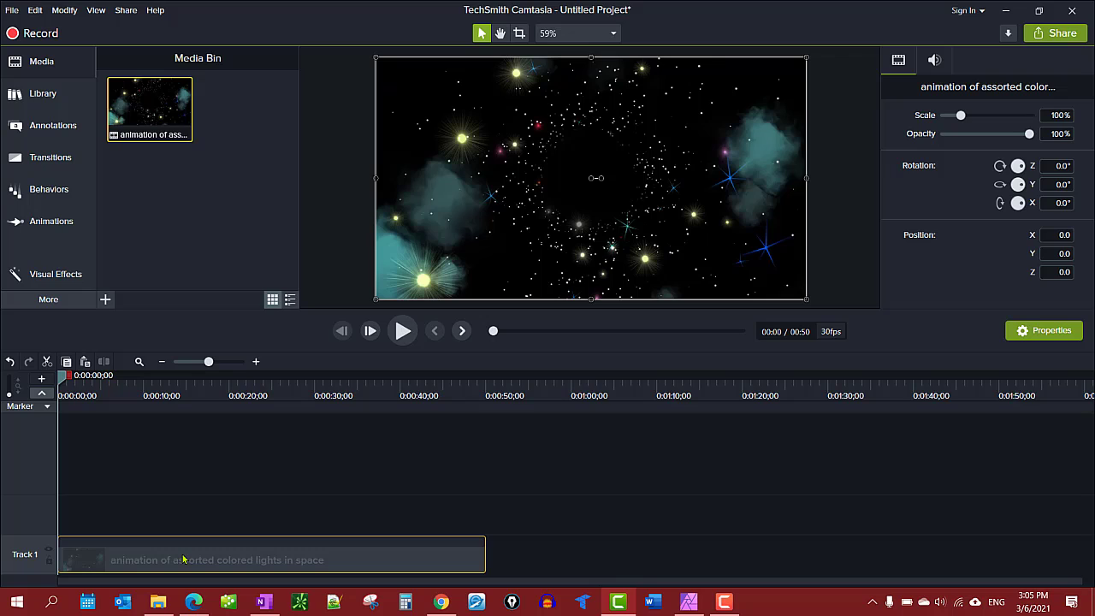
mouse_move(178, 563)
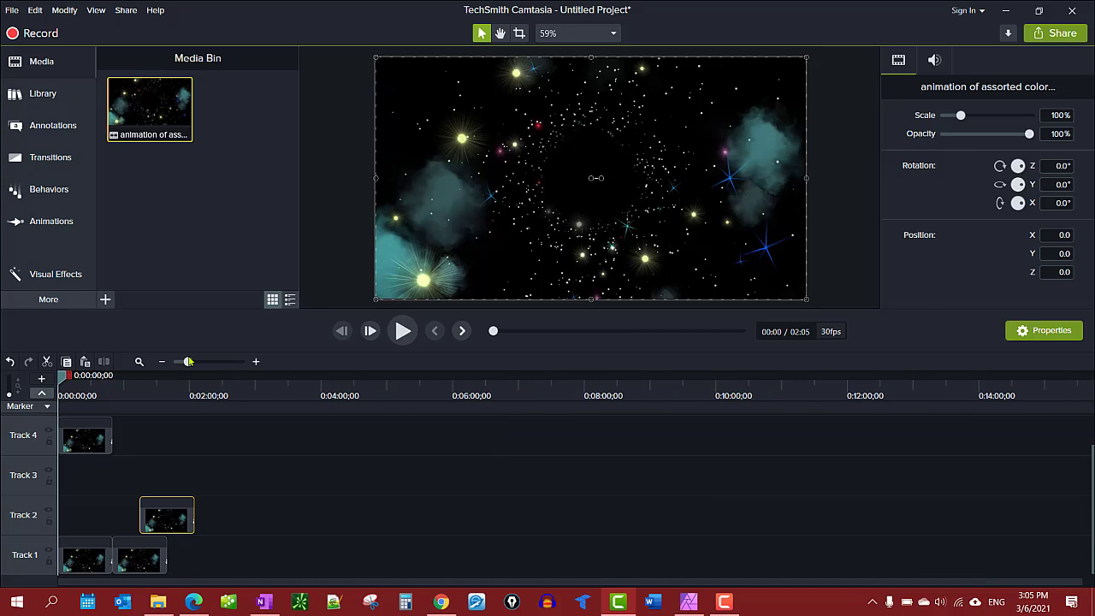
drag(168, 515, 195, 554)
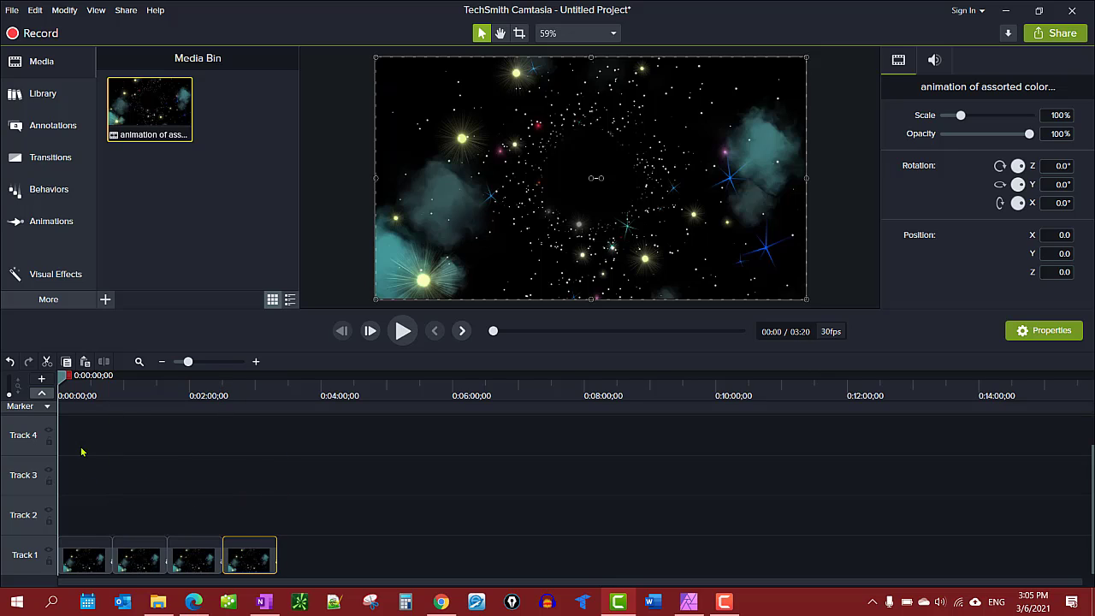
click(84, 554)
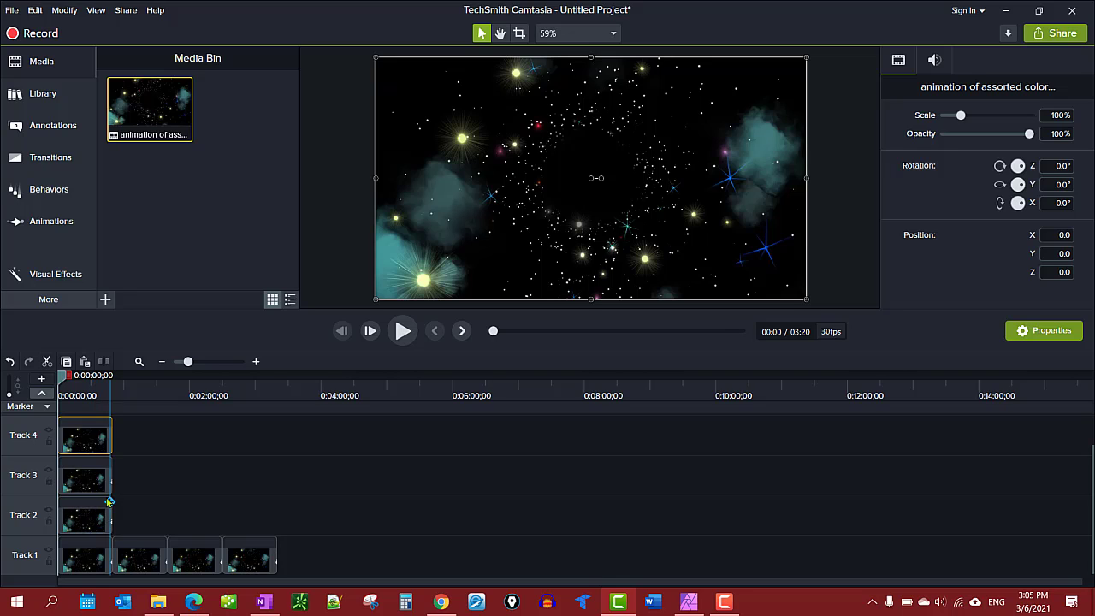
mouse_move(85, 437)
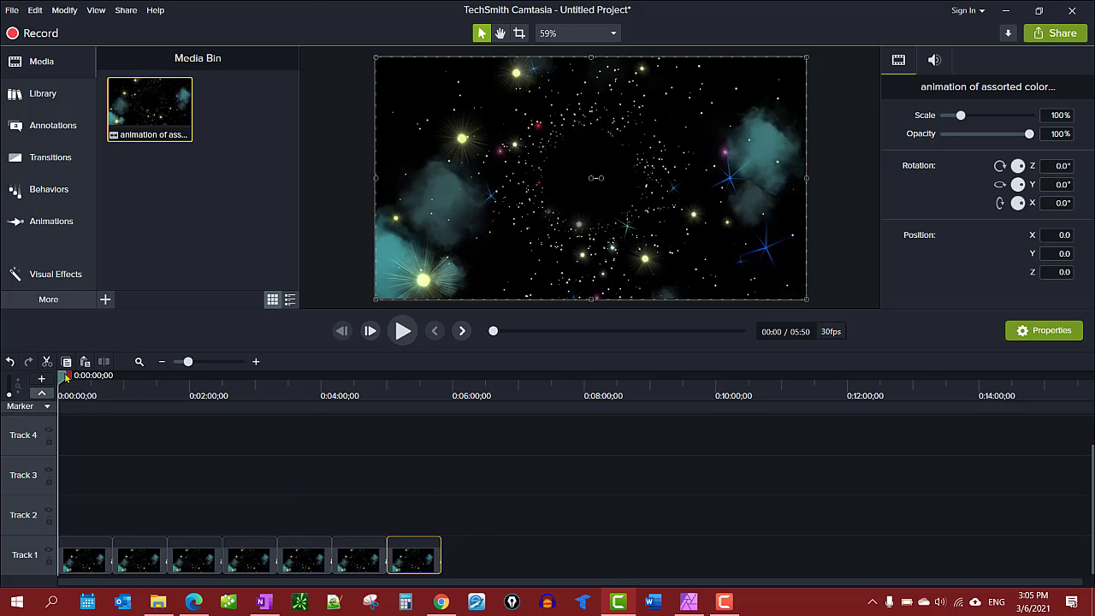
mouse_move(59, 340)
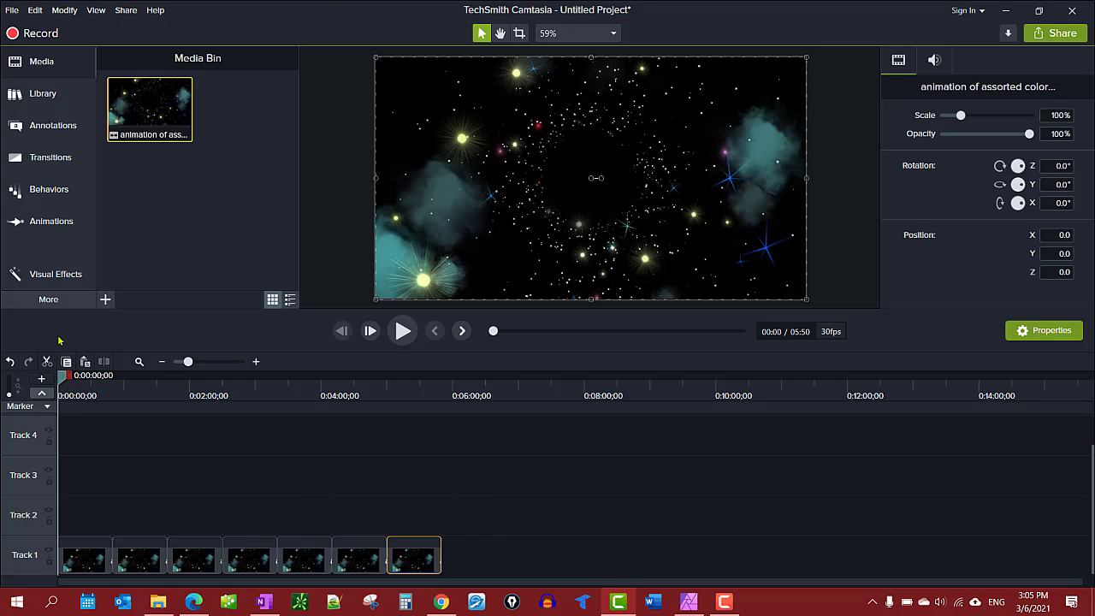
mouse_move(328, 437)
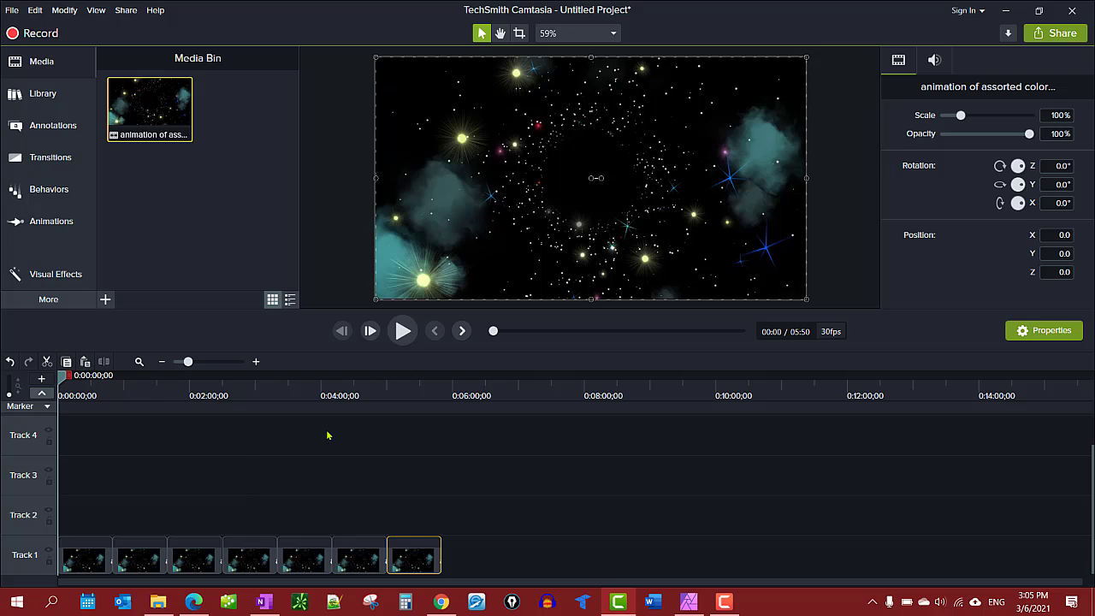
mouse_move(381, 485)
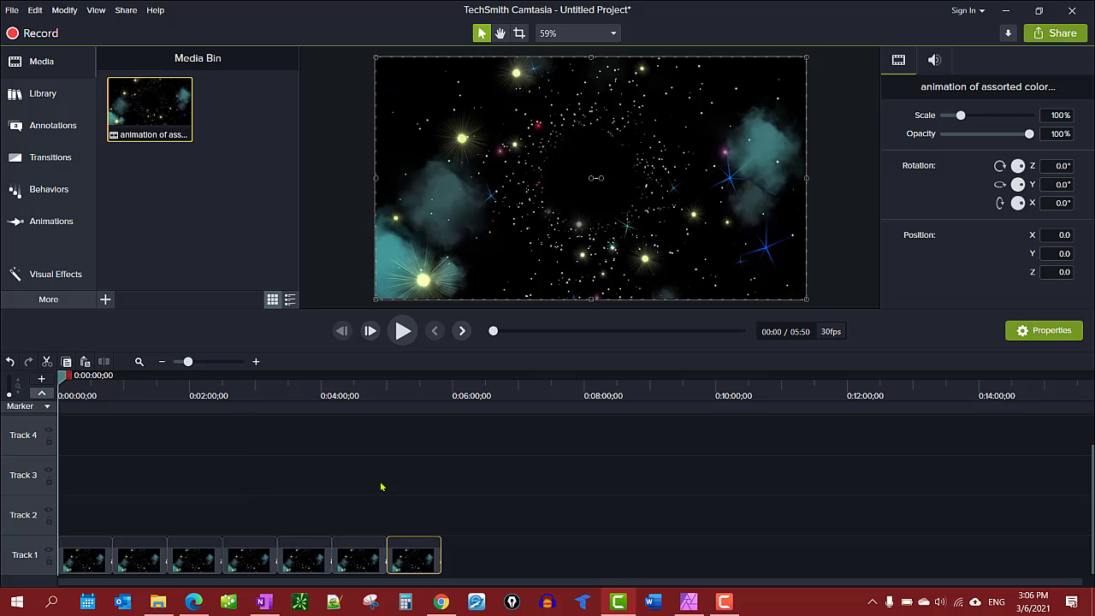
mouse_move(240, 528)
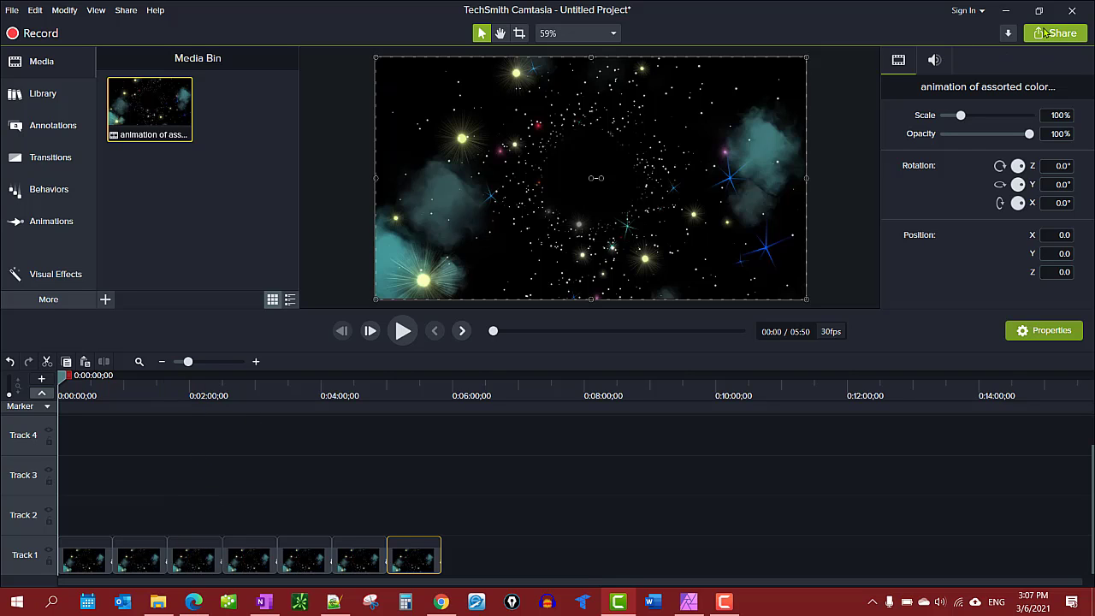
Step: Start a Local File production with custom settings named 'animation of assorted colored lights in space'
click(1064, 33)
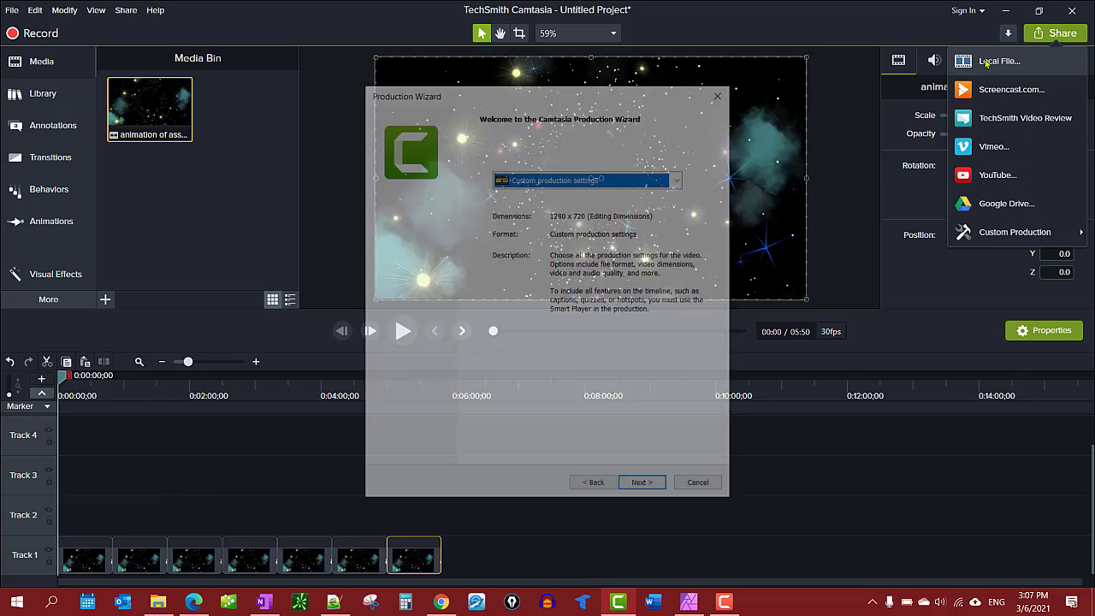
click(640, 482)
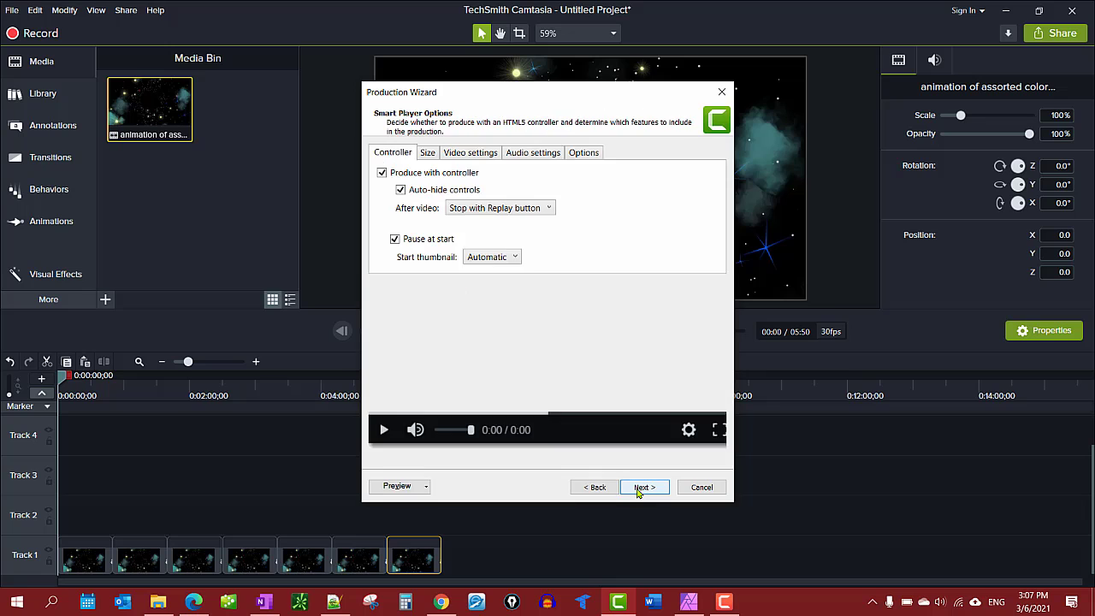
click(640, 486)
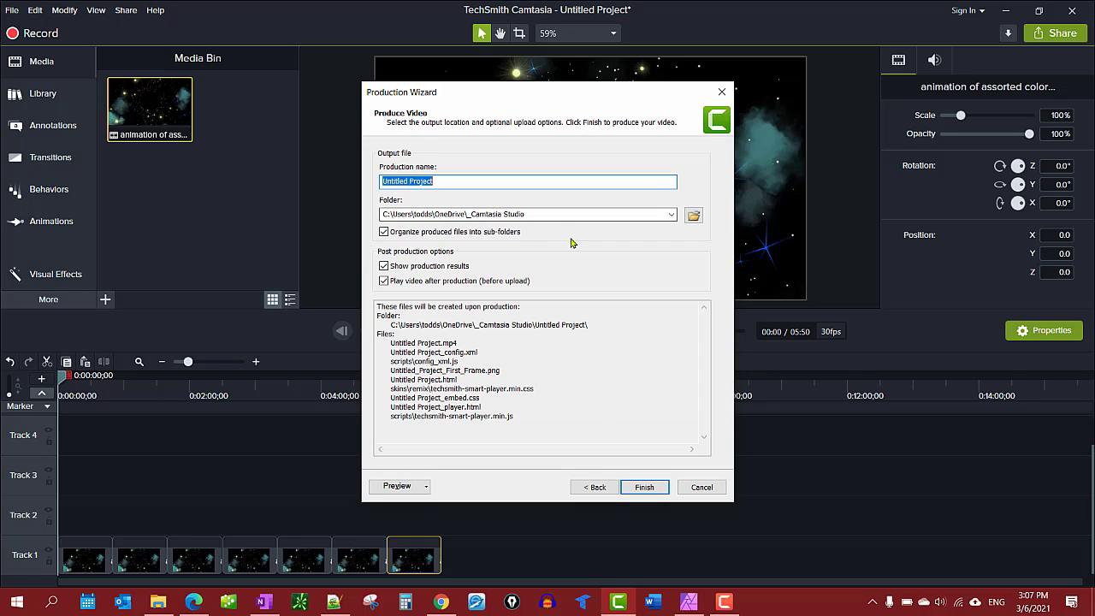
text(animation of assorted colored lights in space)
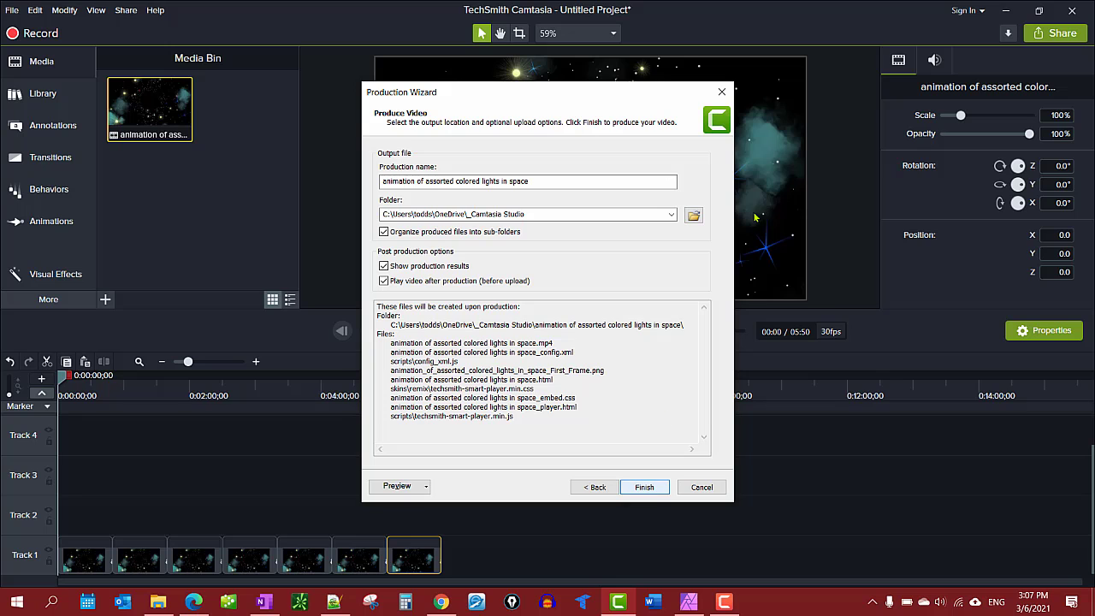
Step: Set the save location to the Animation Clips folder and produce the MP4
click(693, 216)
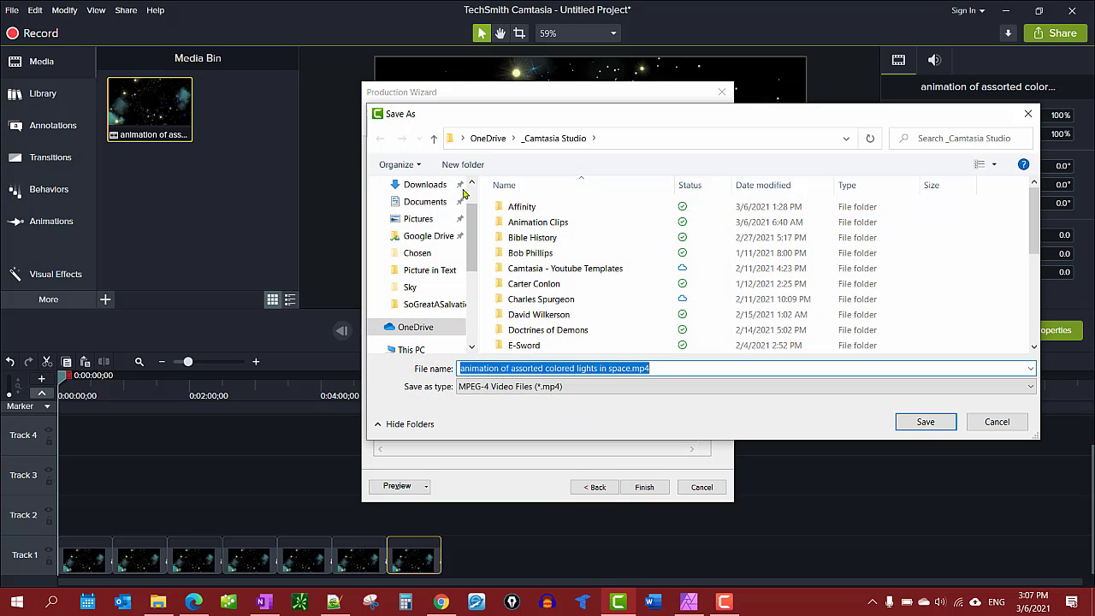
double_click(537, 222)
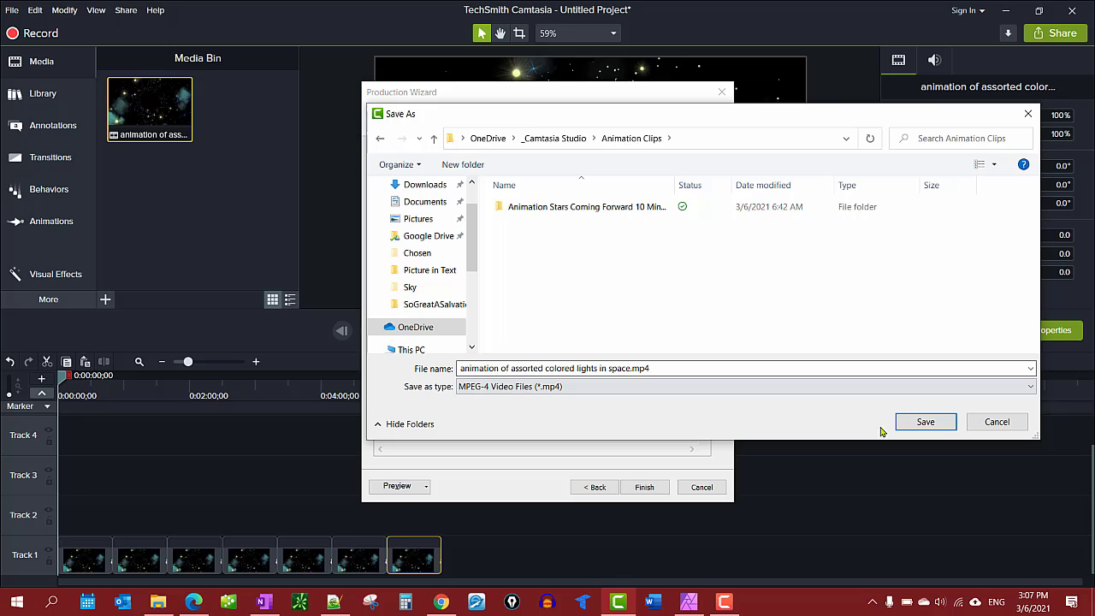
click(923, 421)
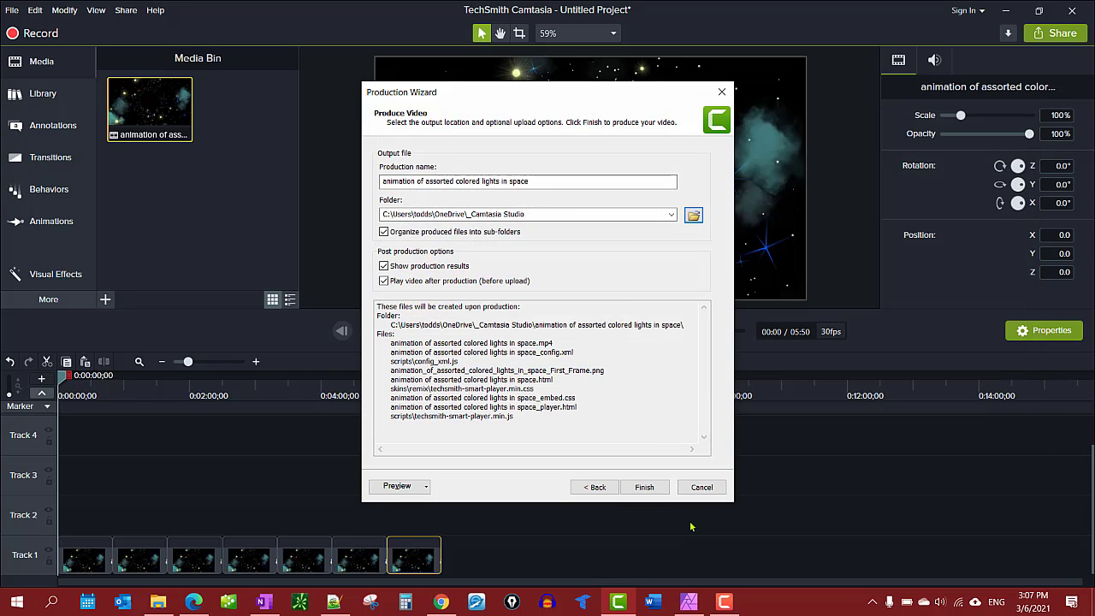
click(643, 486)
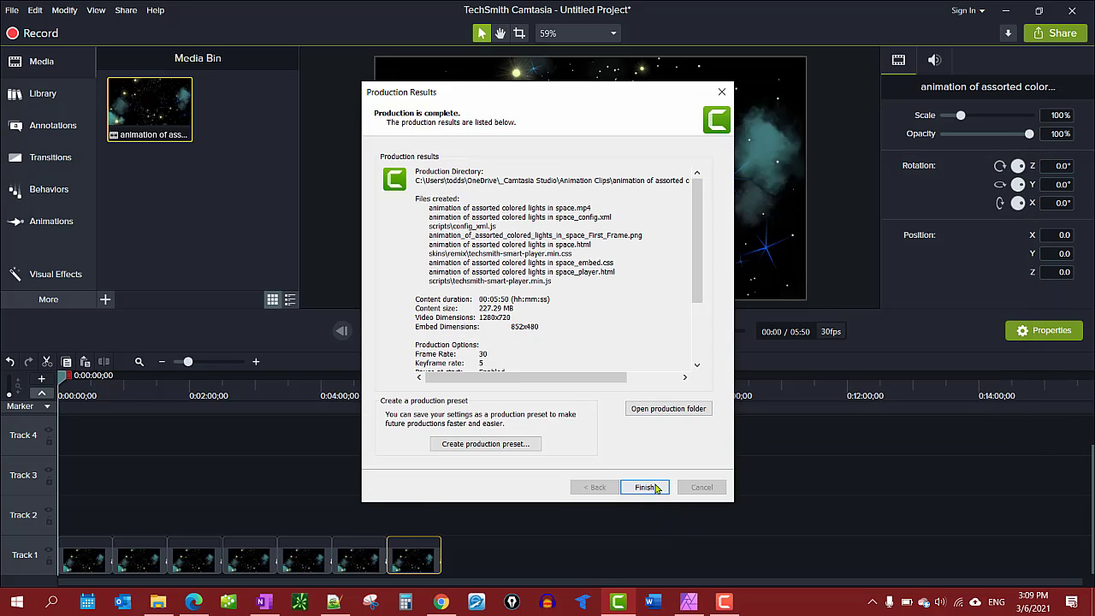
Step: Finish and close the Production Results dialog
click(643, 486)
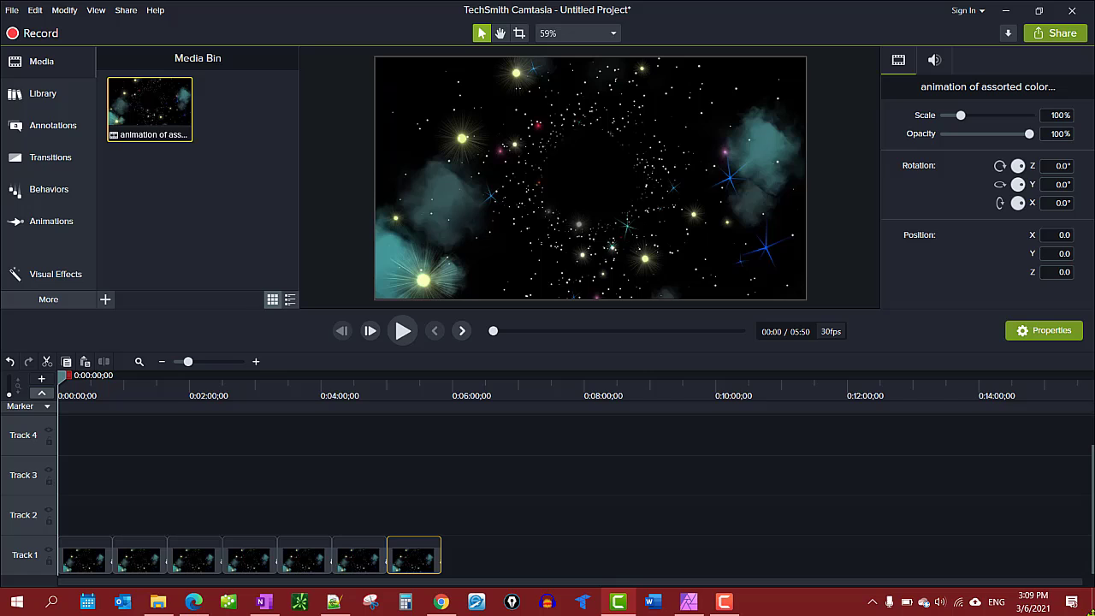
mouse_move(253, 490)
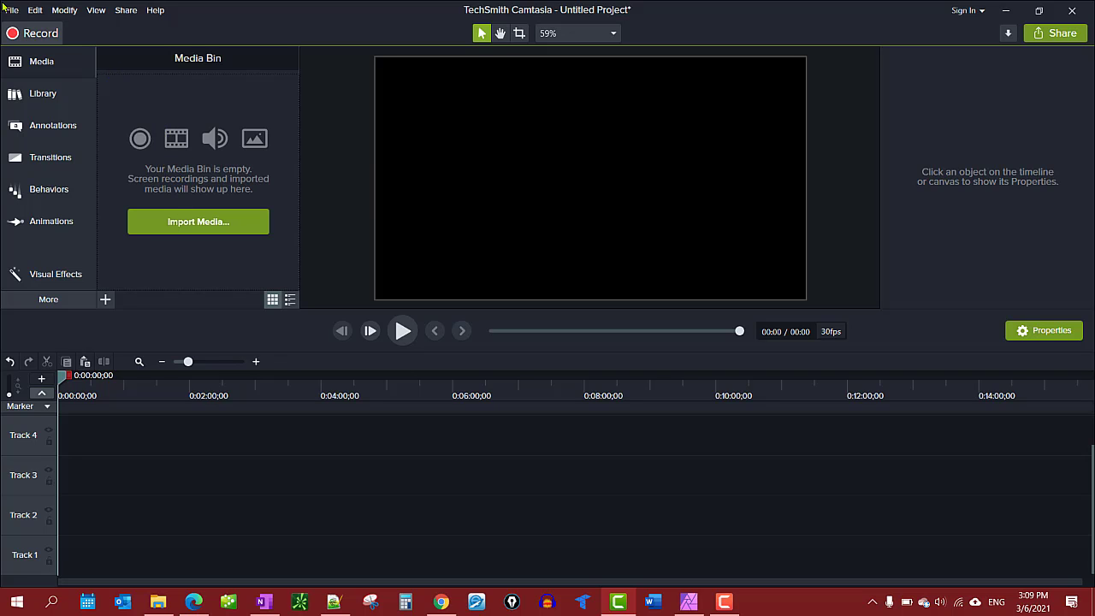
Step: Import the produced space-lights MP4 from OneDrive > _Camtasia Studio > Animation Clips into the Media Bin
click(12, 10)
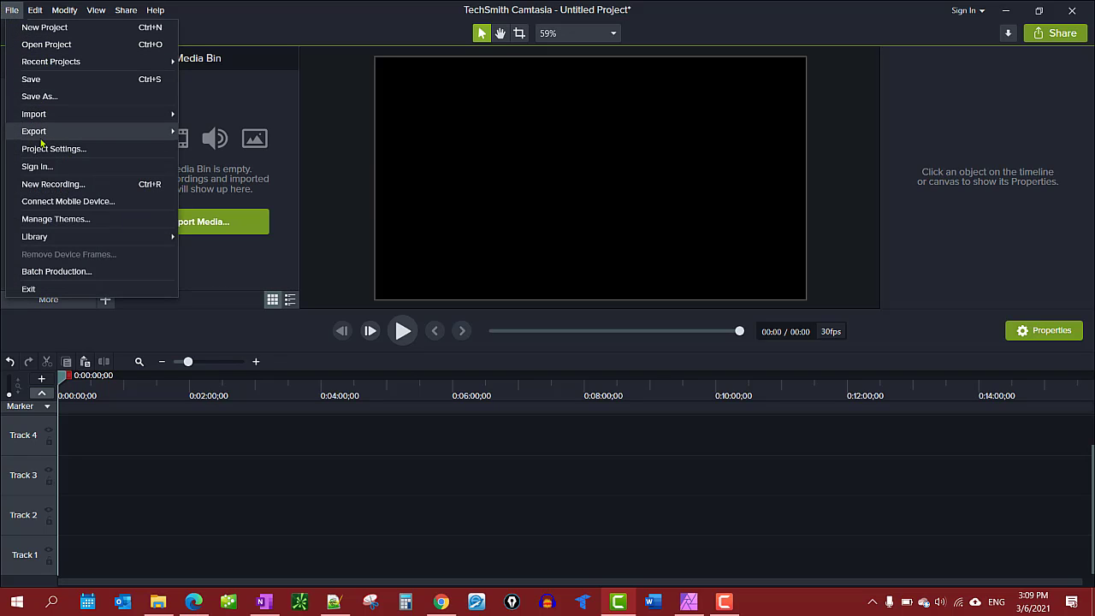
mouse_move(34, 113)
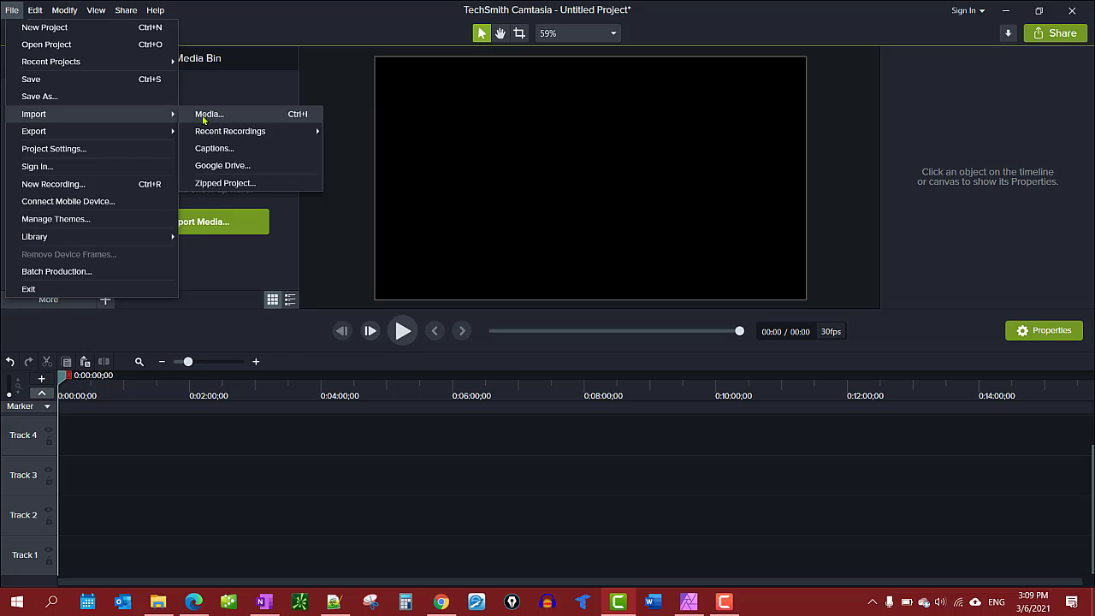
click(209, 112)
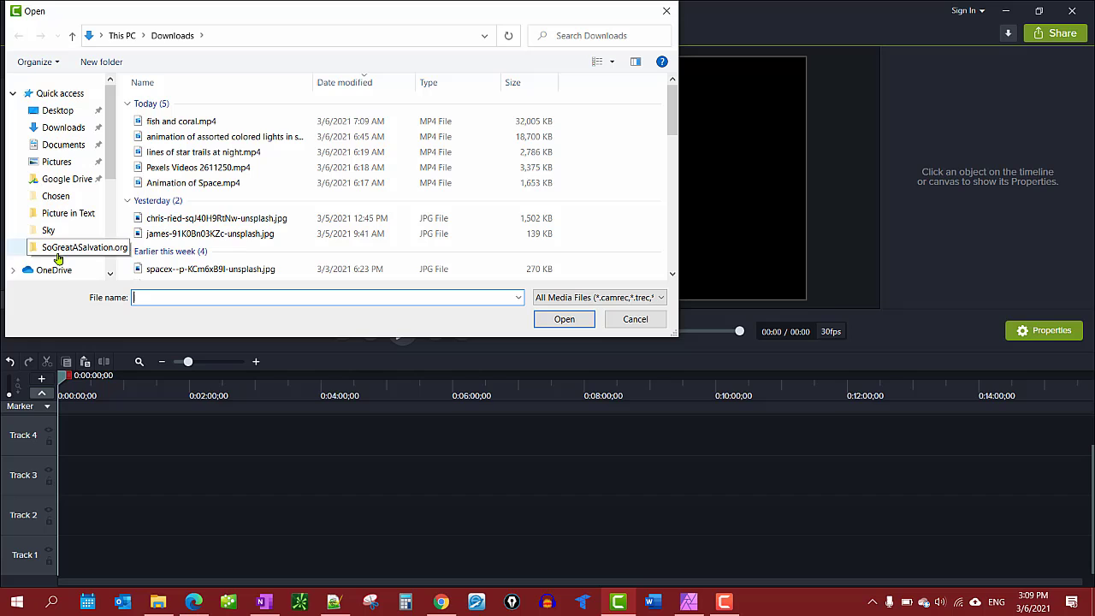
click(53, 270)
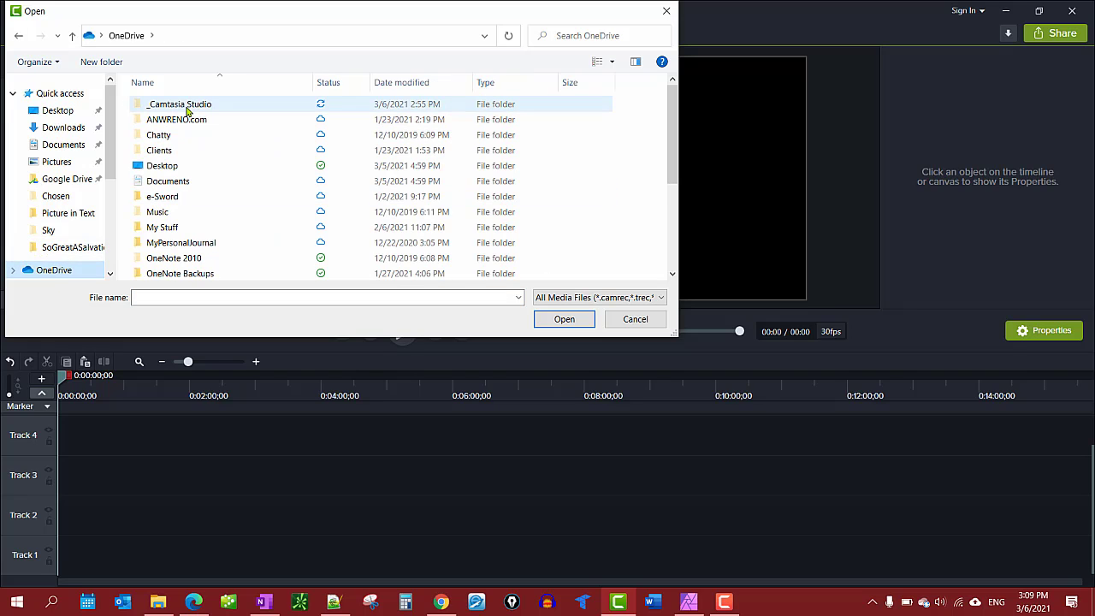
double_click(178, 105)
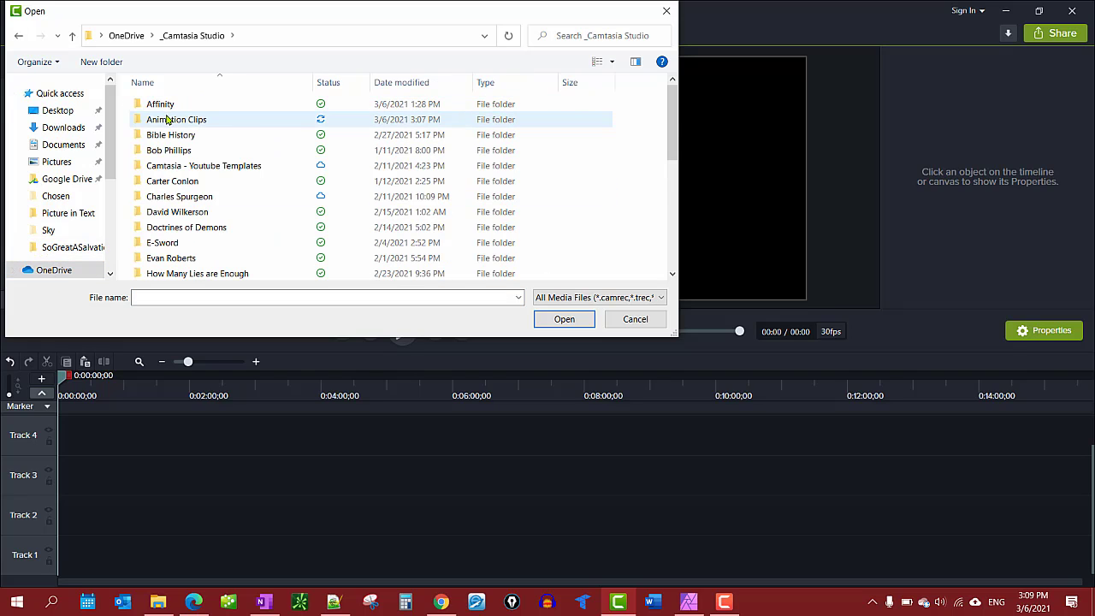
double_click(178, 119)
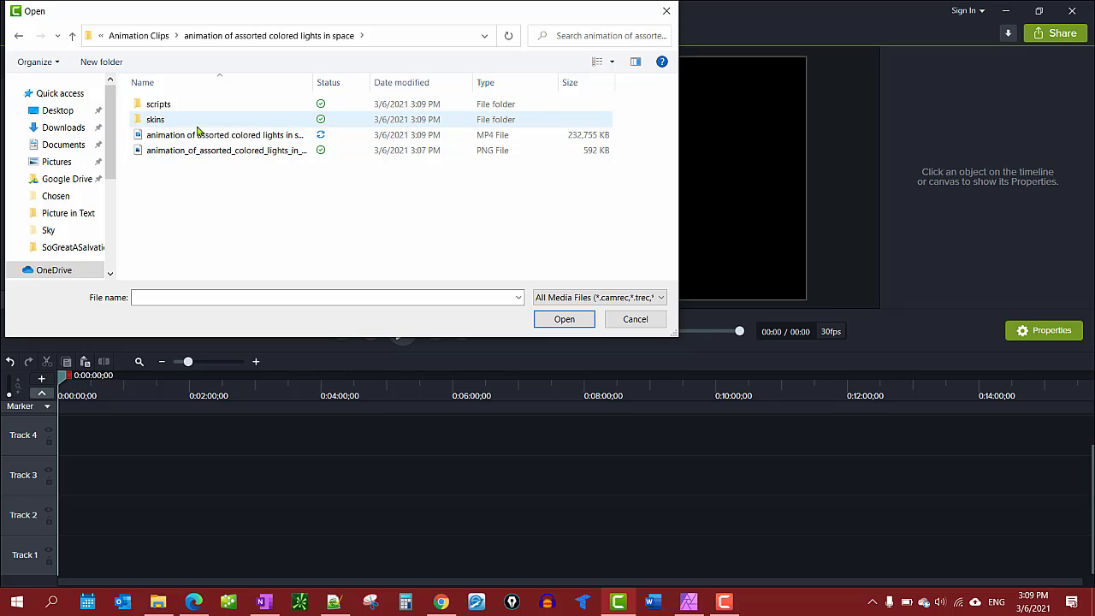
click(226, 133)
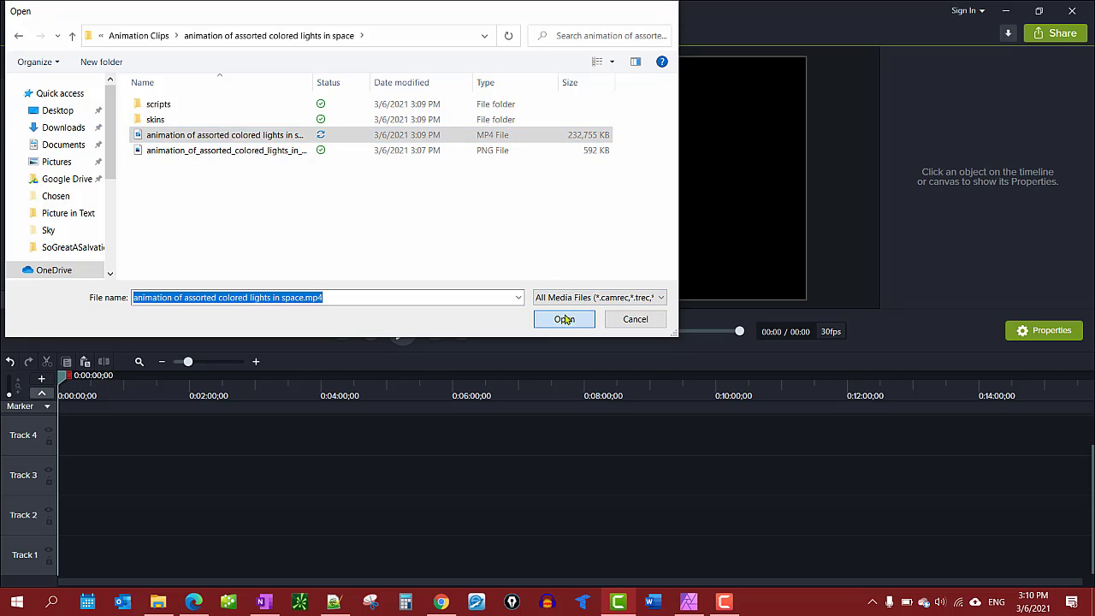
click(565, 319)
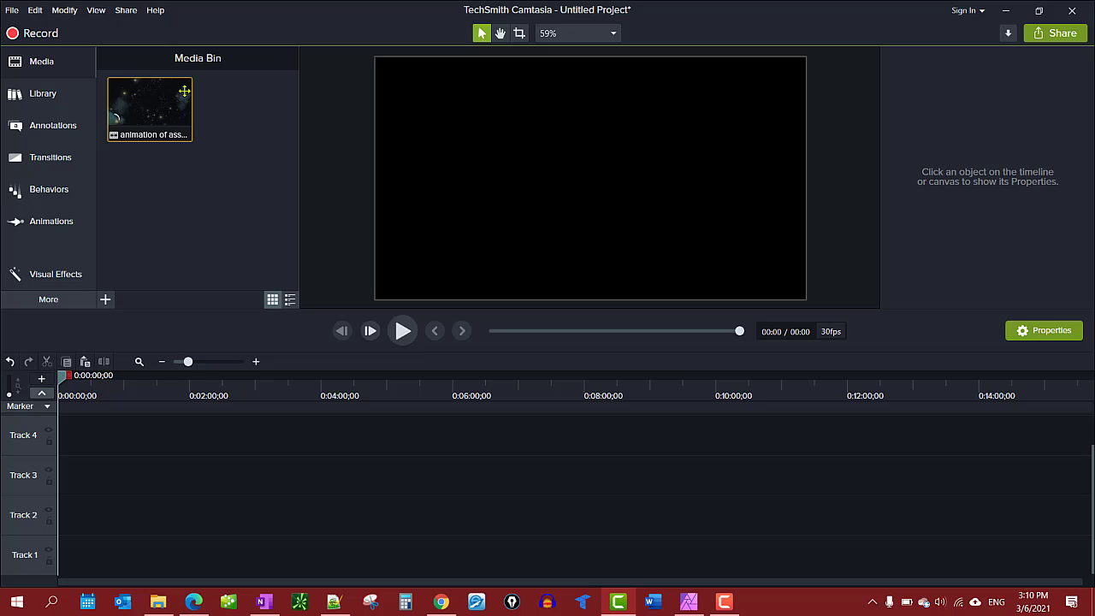
Step: Place the imported space-lights MP4 onto Track 1 of the timeline
drag(151, 109, 327, 475)
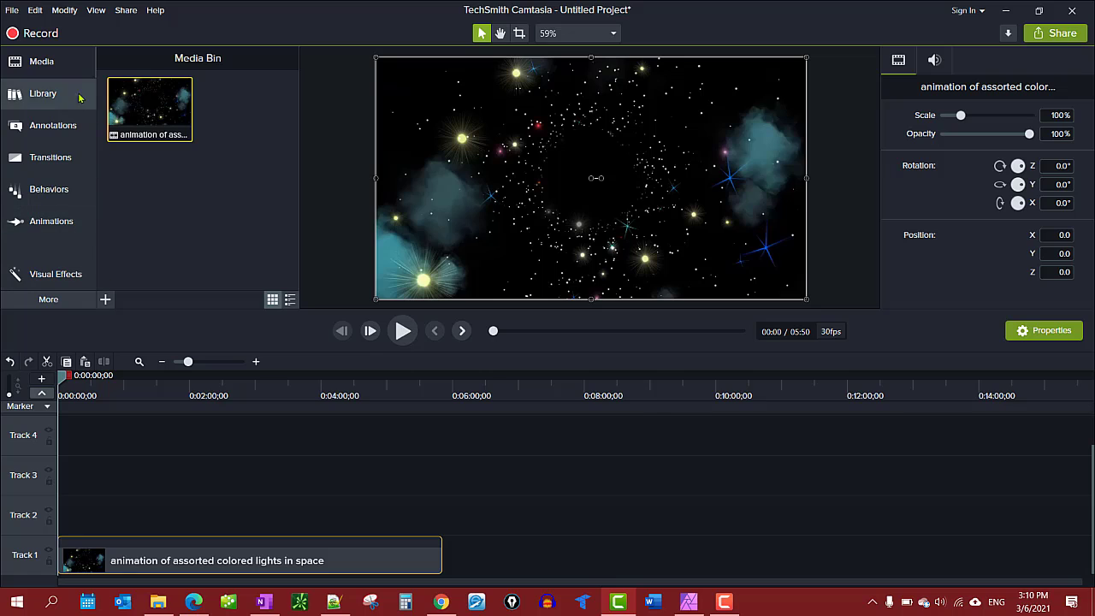
Step: Create a new blank library named 'Animation Clips' from the Library dropdown
click(43, 93)
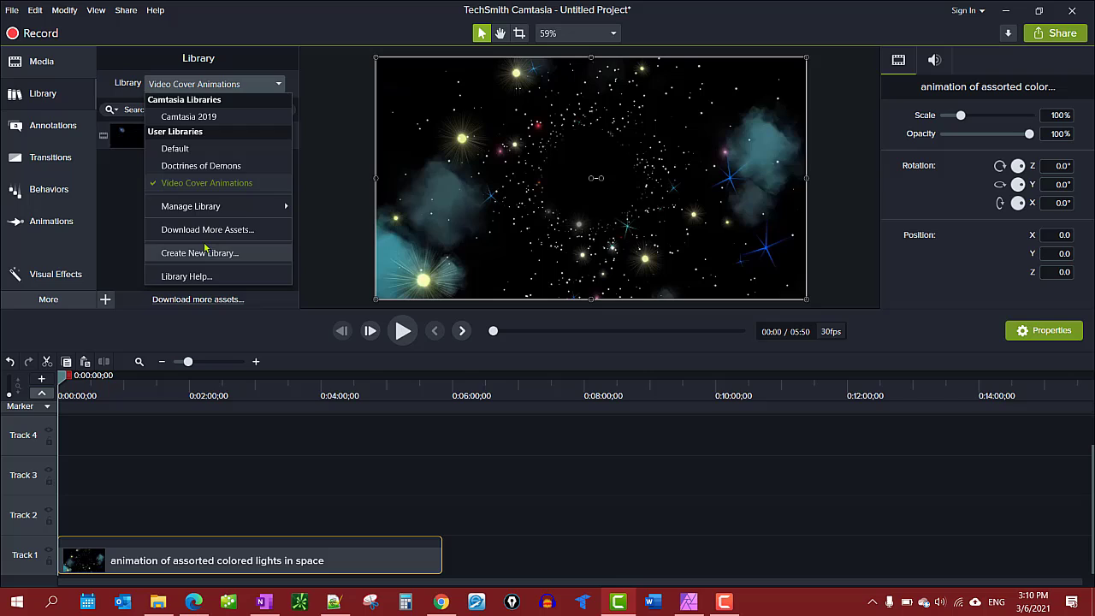
click(199, 253)
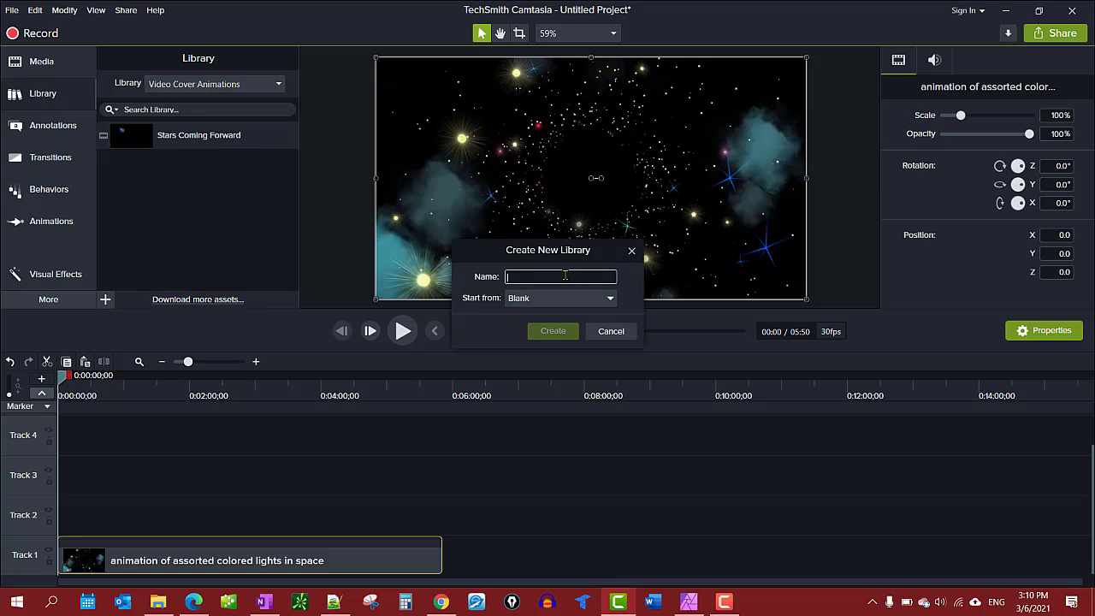
text(A)
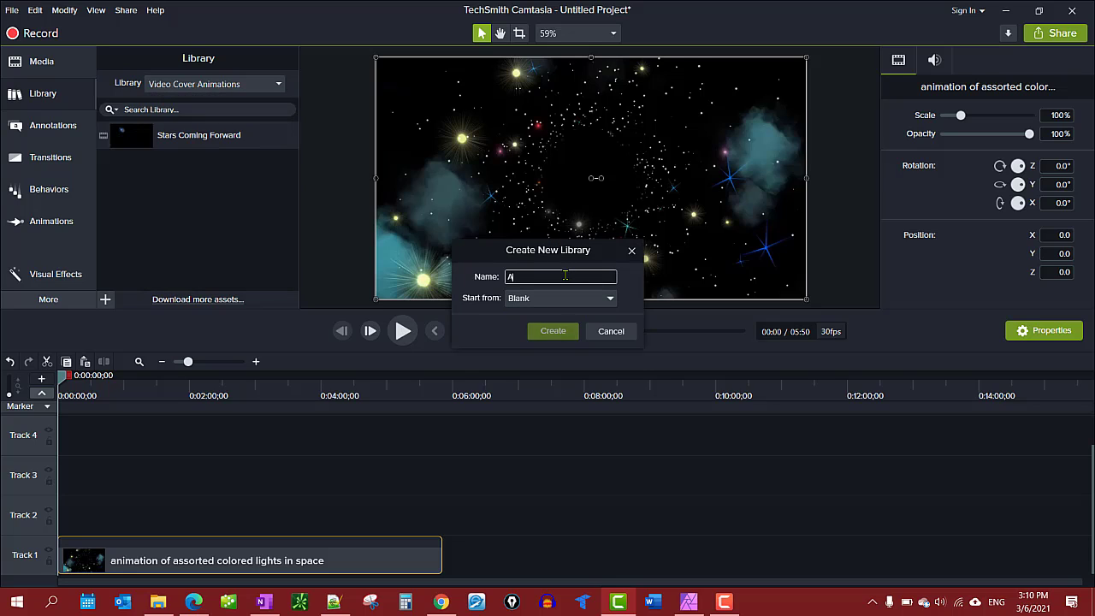
text(nimation Clips)
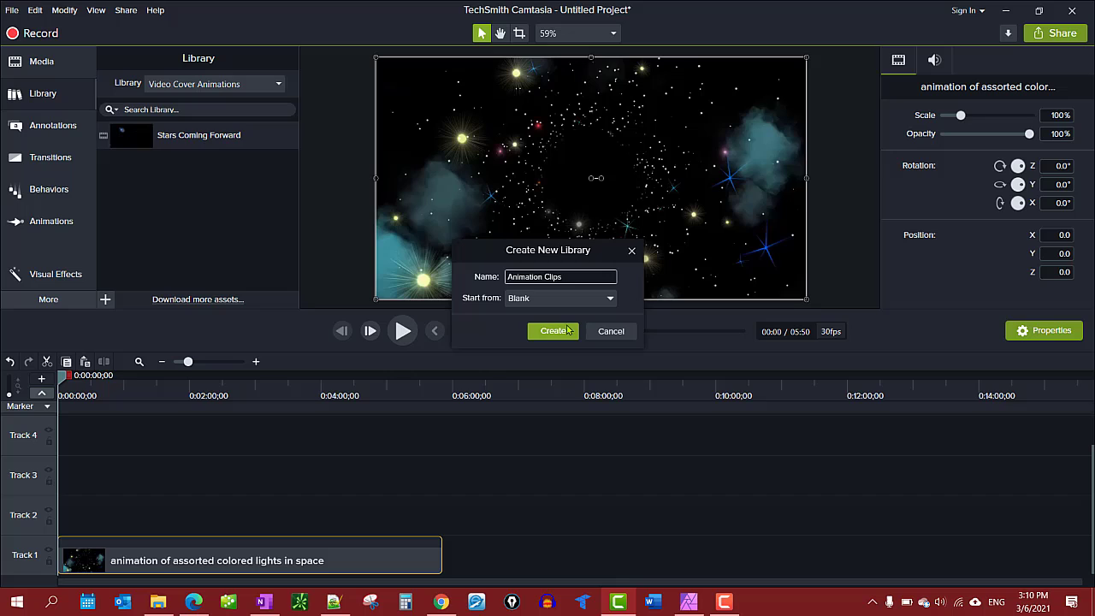
click(554, 332)
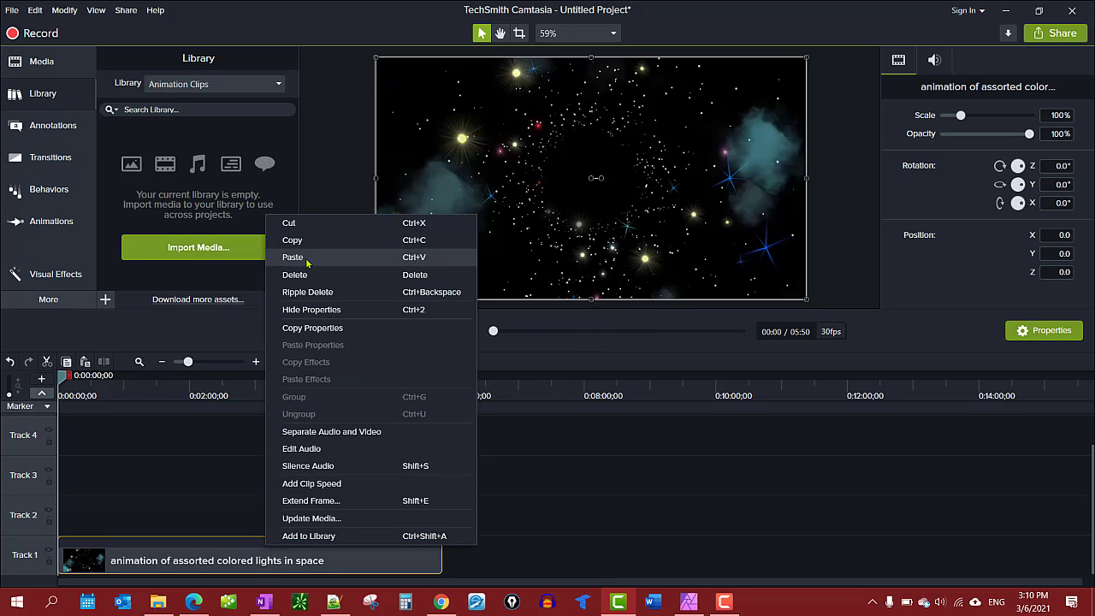
mouse_move(323, 535)
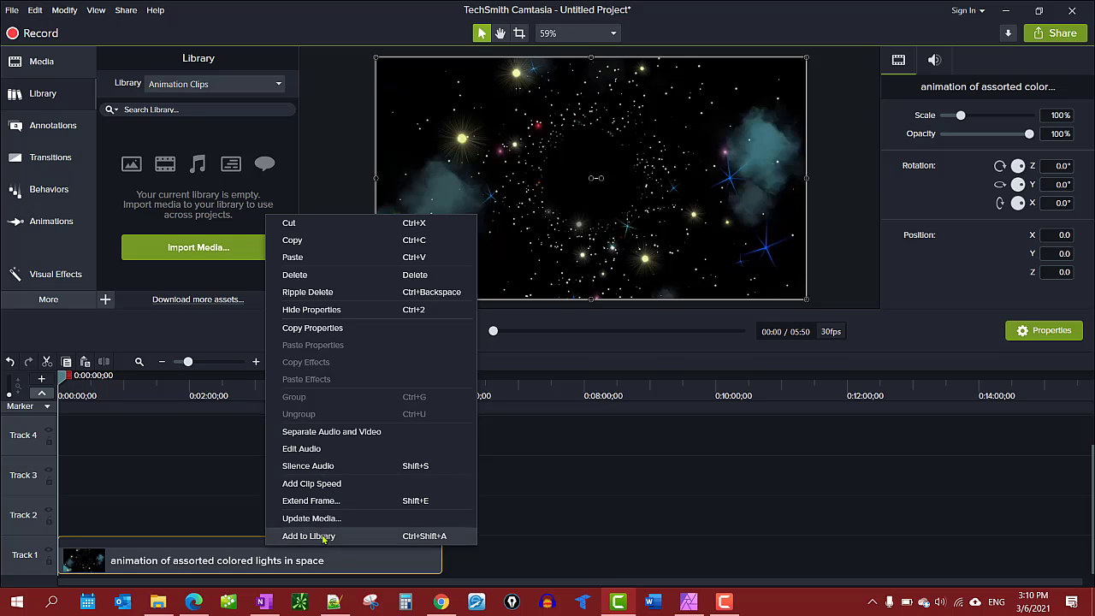
Step: Add the Track 1 space clip to the Animation Clips library as an asset
click(308, 535)
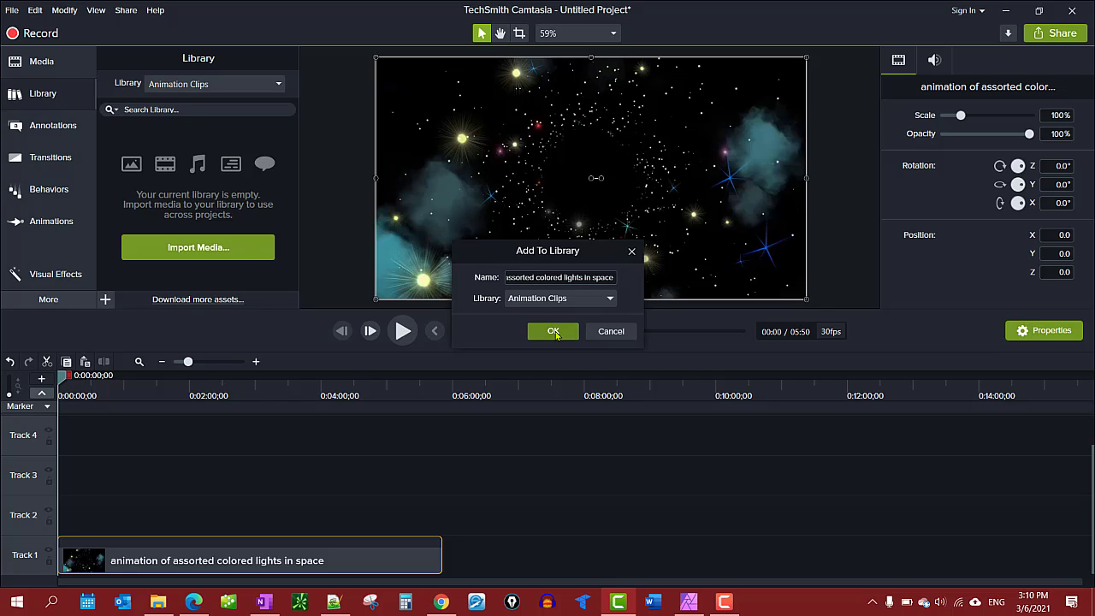
click(553, 332)
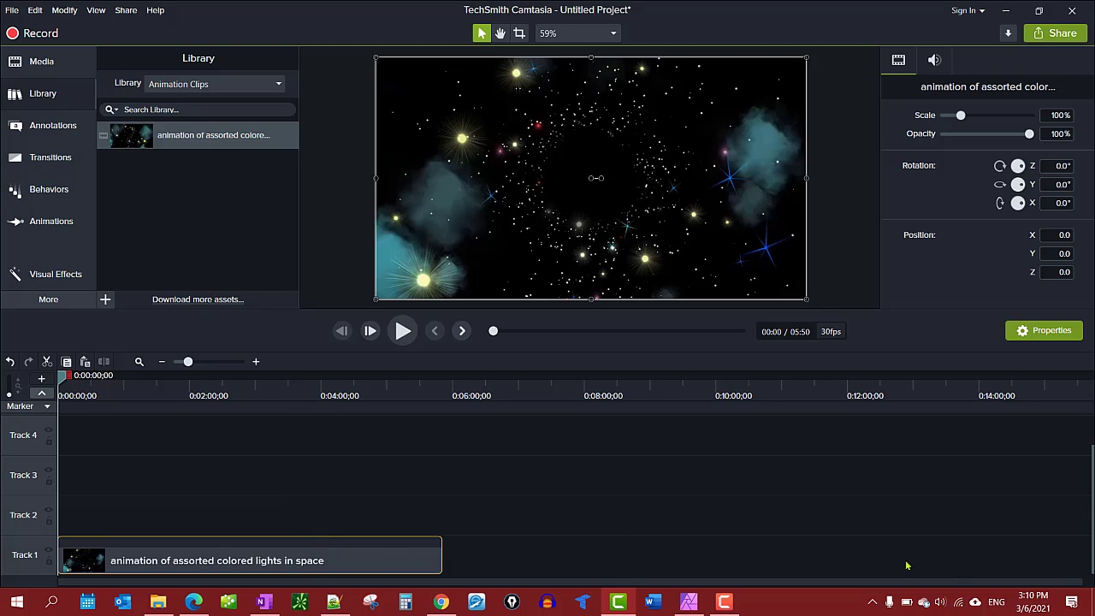
mouse_move(249, 563)
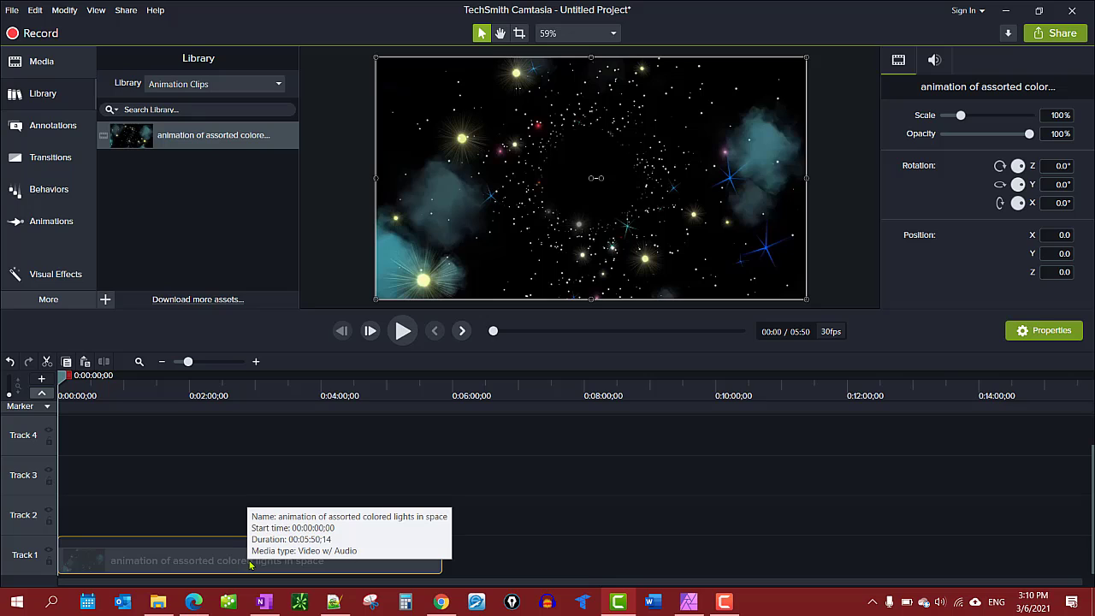
mouse_move(524, 506)
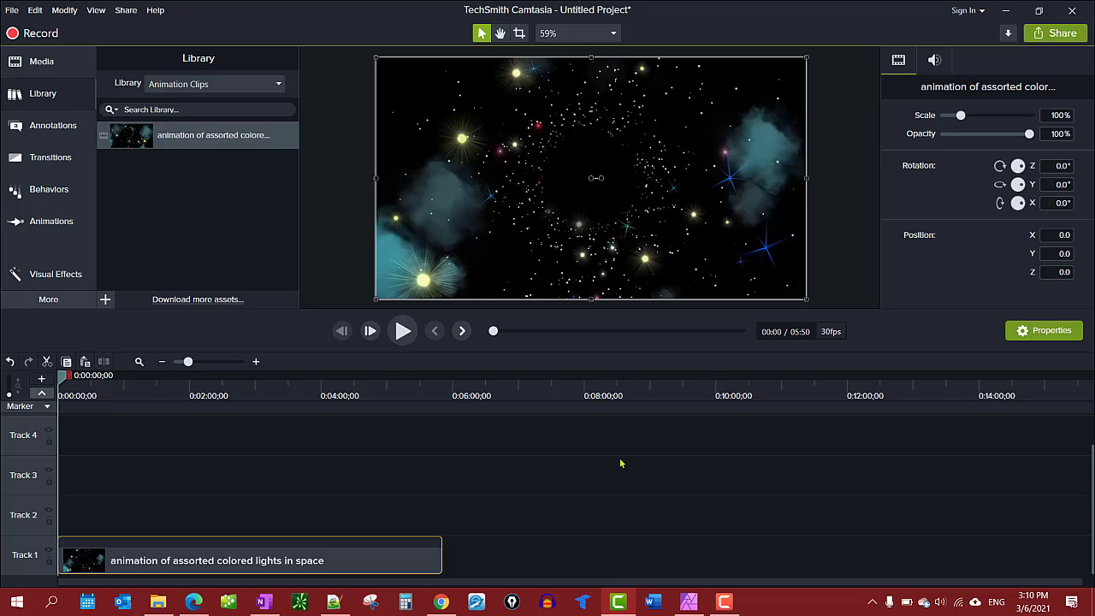
mouse_move(626, 474)
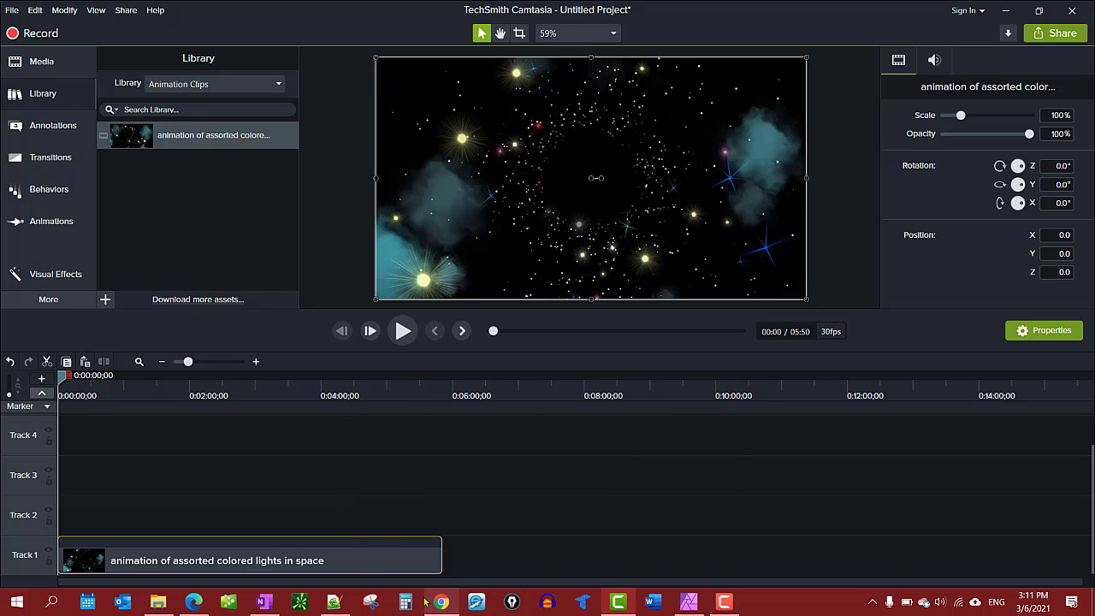
mouse_move(983, 556)
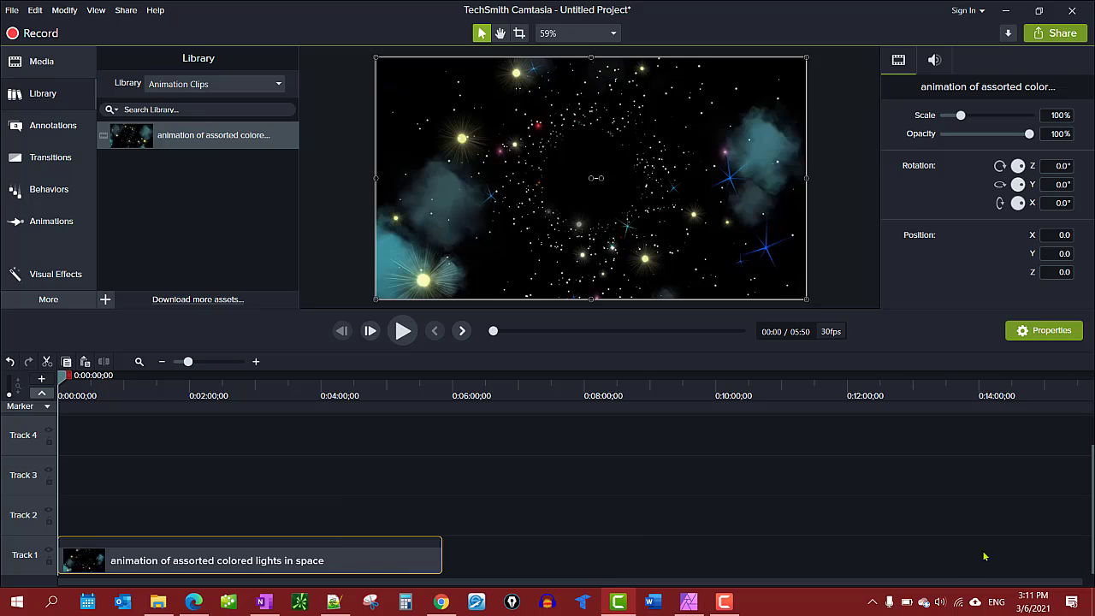
mouse_move(249, 202)
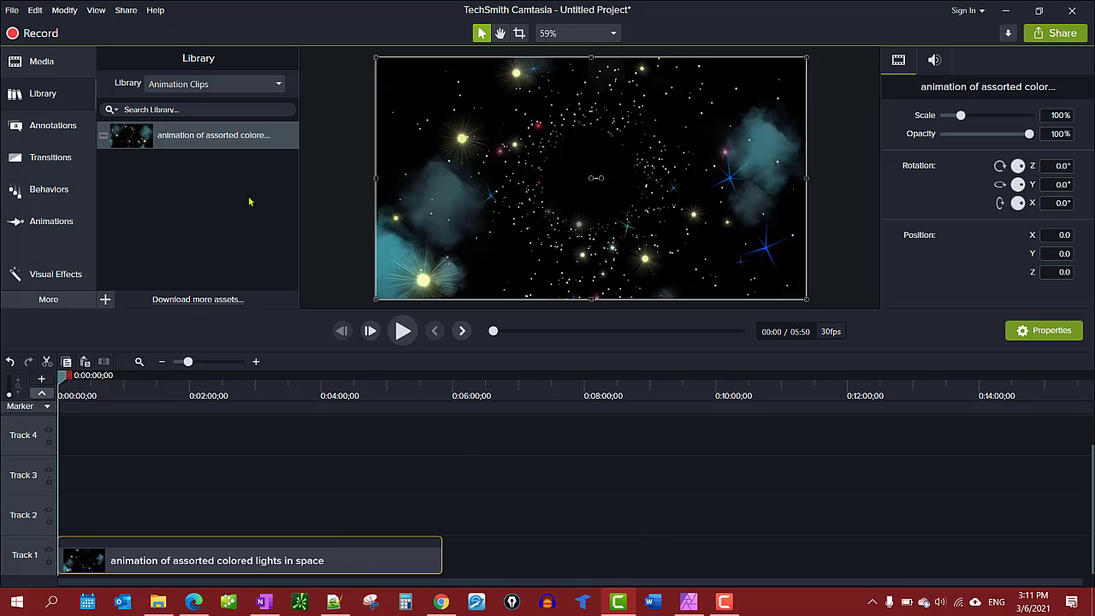
mouse_move(372, 505)
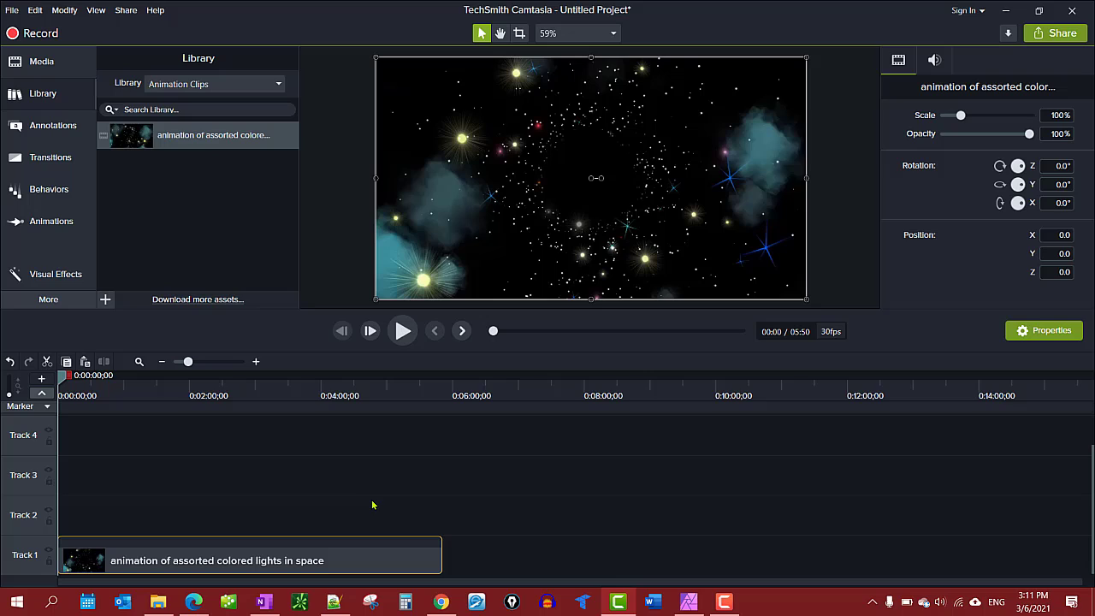
mouse_move(137, 461)
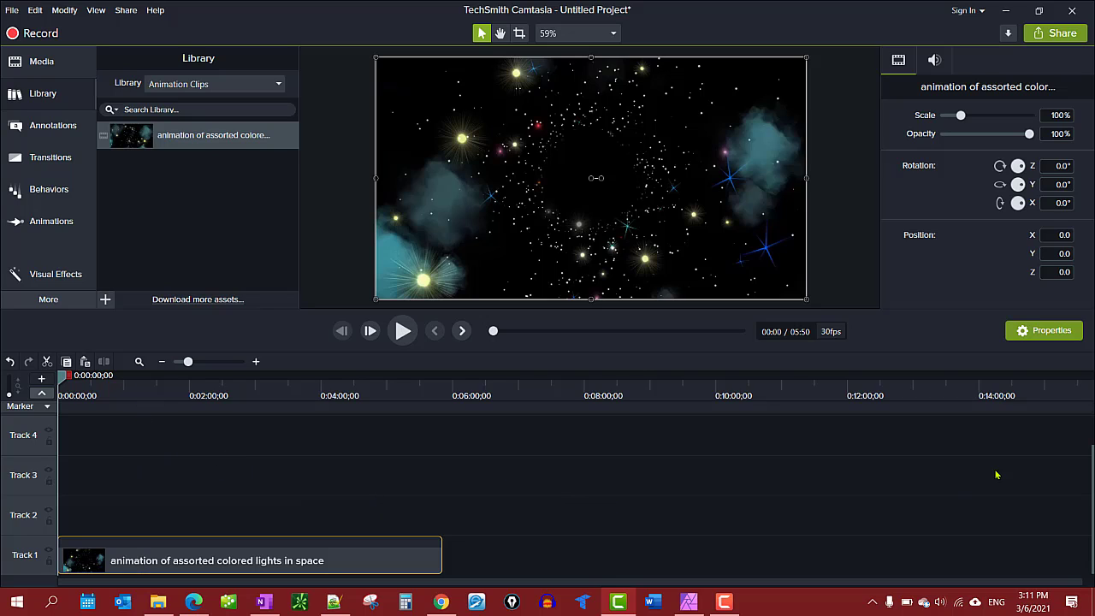
mouse_move(585, 492)
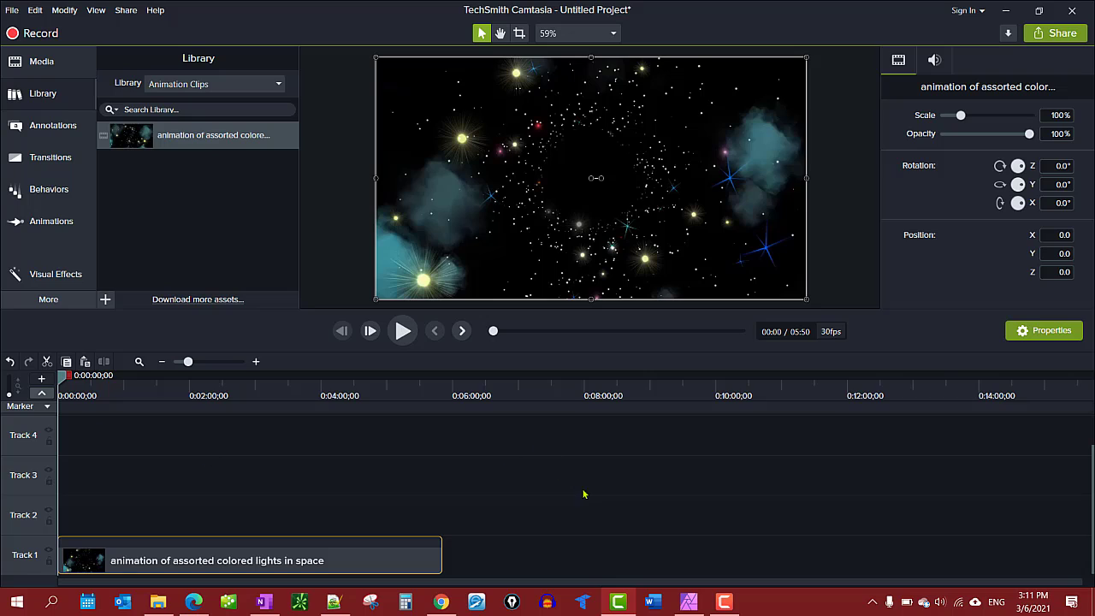
mouse_move(568, 507)
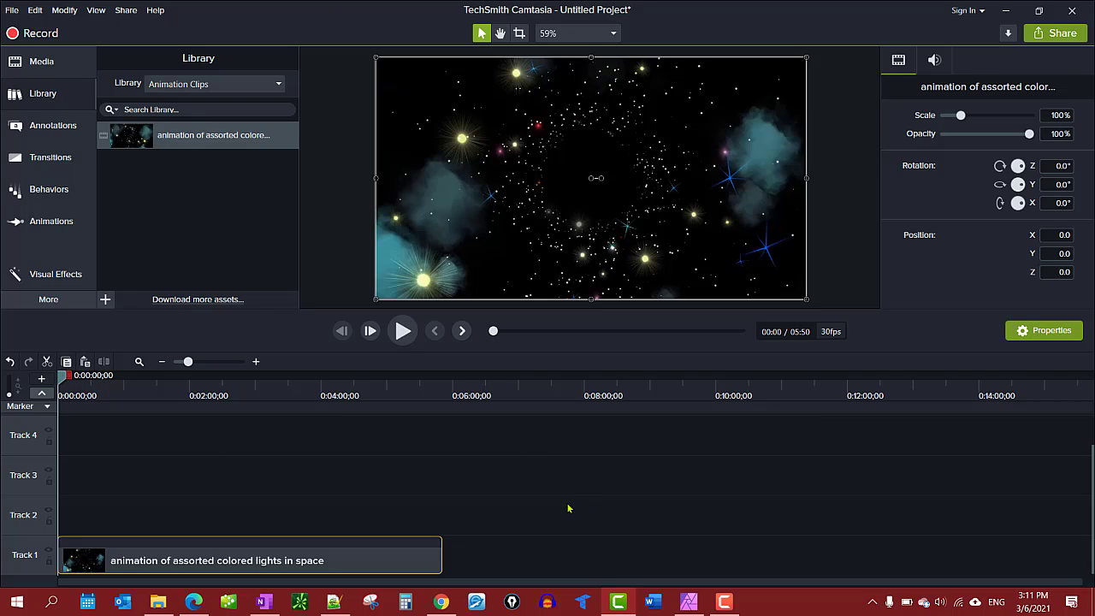